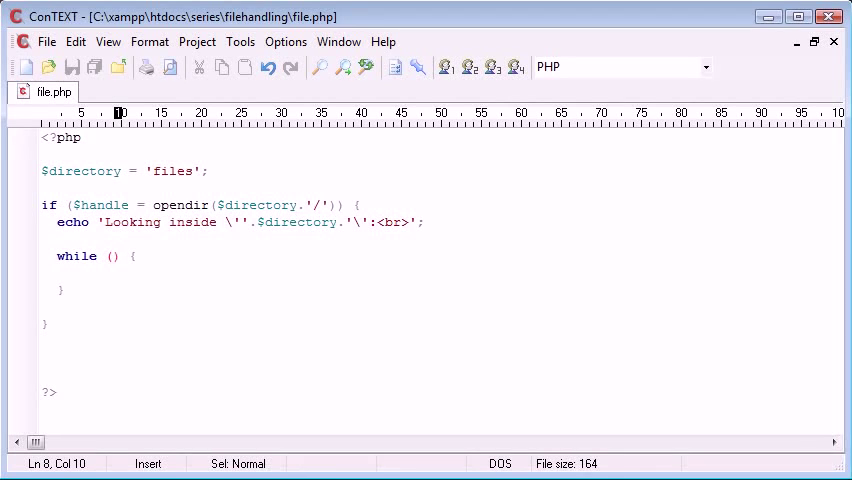
Set the while loop condition to $file = readdir($handle).
{"action": "type", "text": "$file = readdir("}
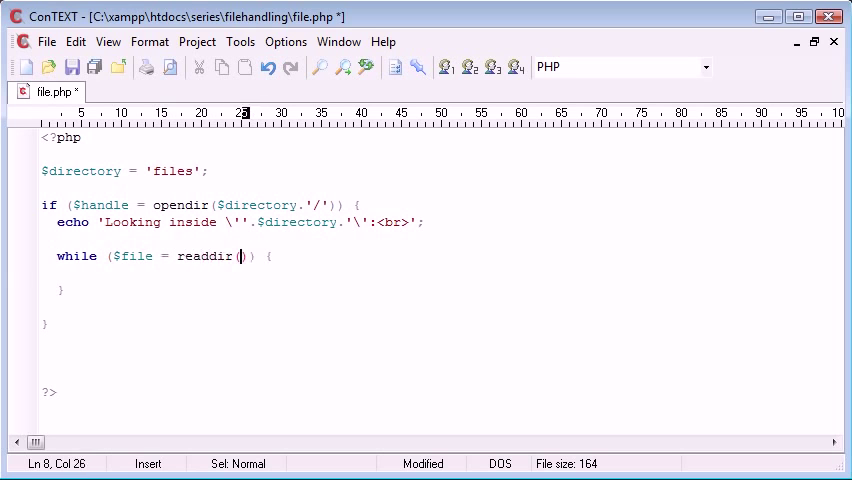
{"action": "type", "text": "$handle"}
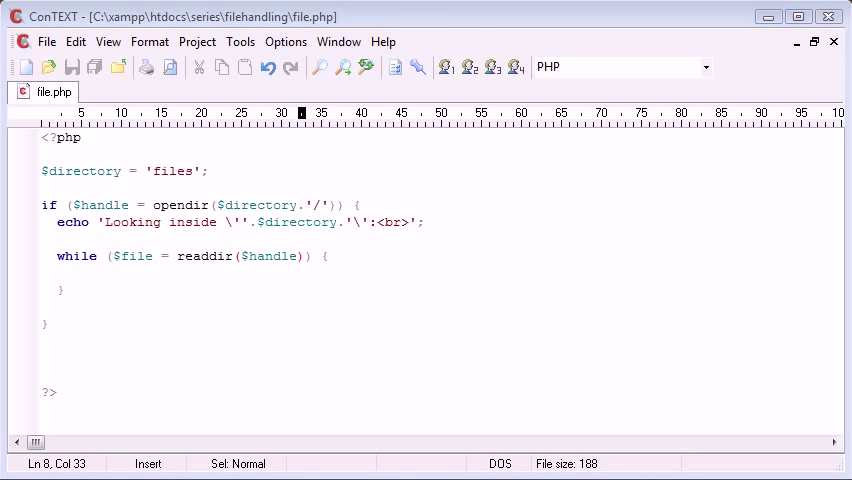
{"action": "mouse_move", "coordinate": [187, 221]}
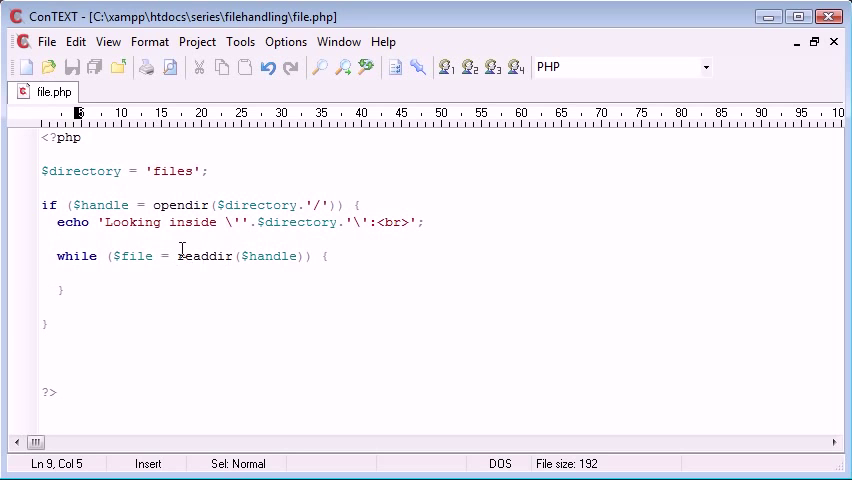
{"action": "mouse_move", "coordinate": [300, 450]}
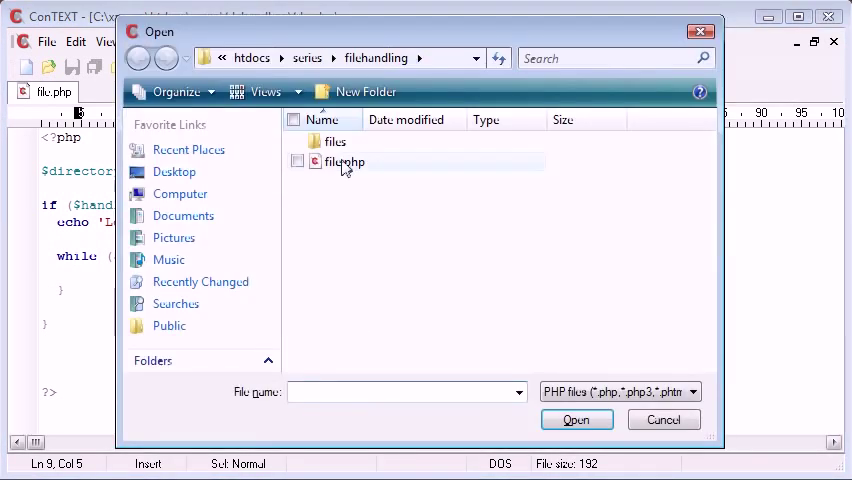
Open file.php from the filehandling folder in the Open dialog.
{"action": "double_click", "coordinate": [334, 141]}
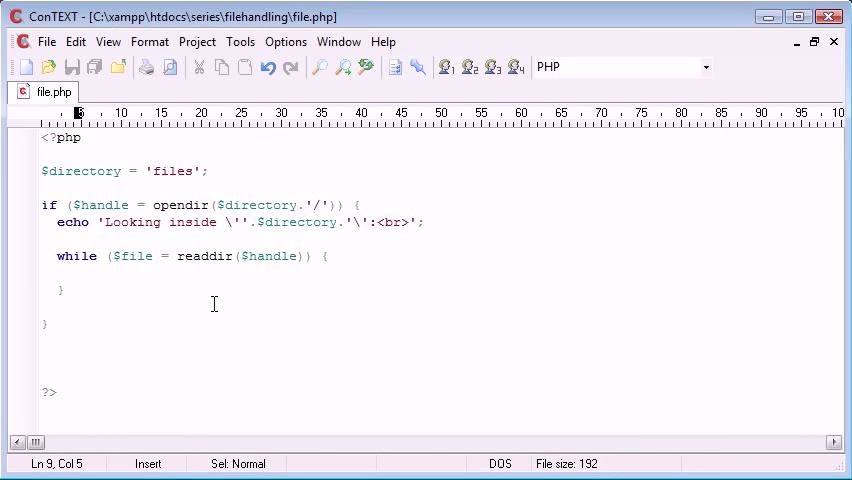
Add echo $file.'<br>'; inside the while loop body.
{"action": "double_click", "coordinate": [131, 256]}
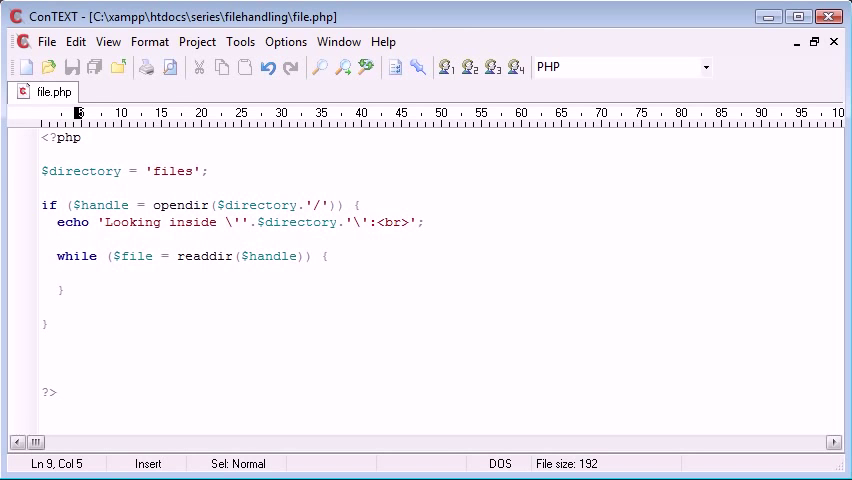
{"action": "type", "text": "echo"}
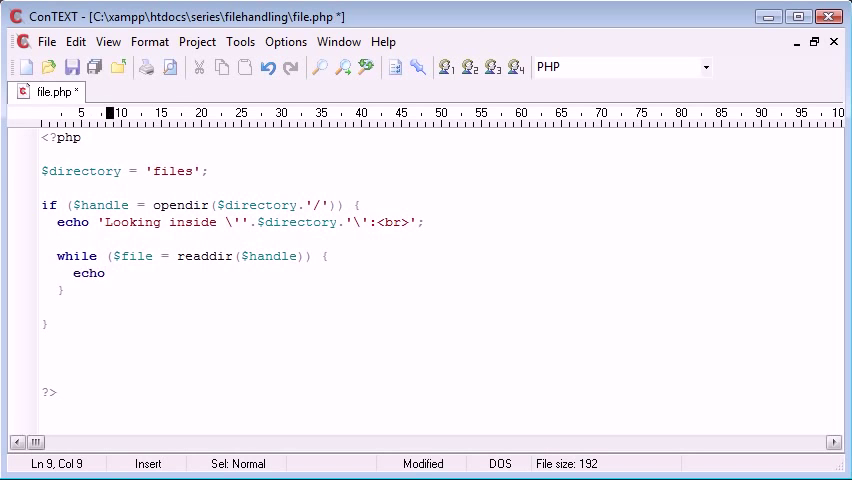
{"action": "type", "text": "$"}
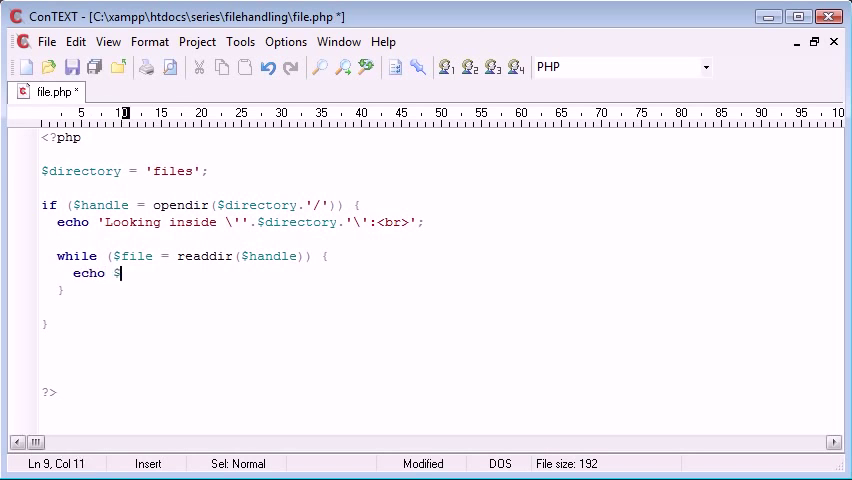
{"action": "type", "text": "file.'<'"}
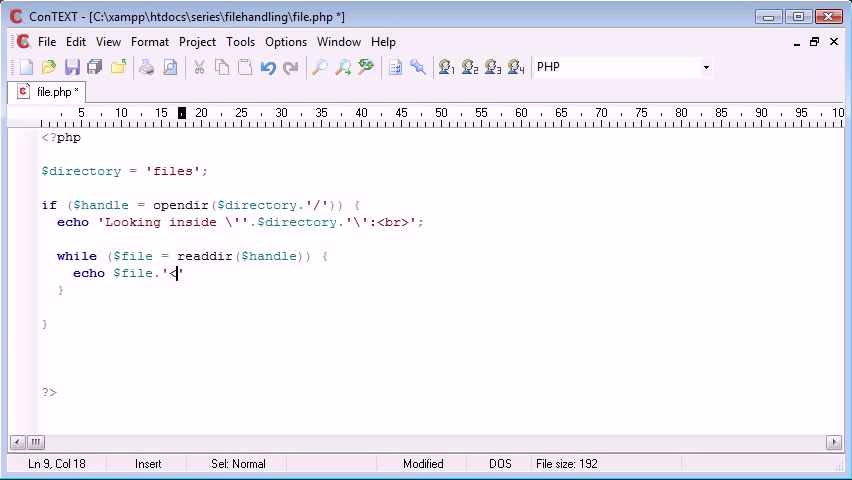
{"action": "type", "text": "br>';"}
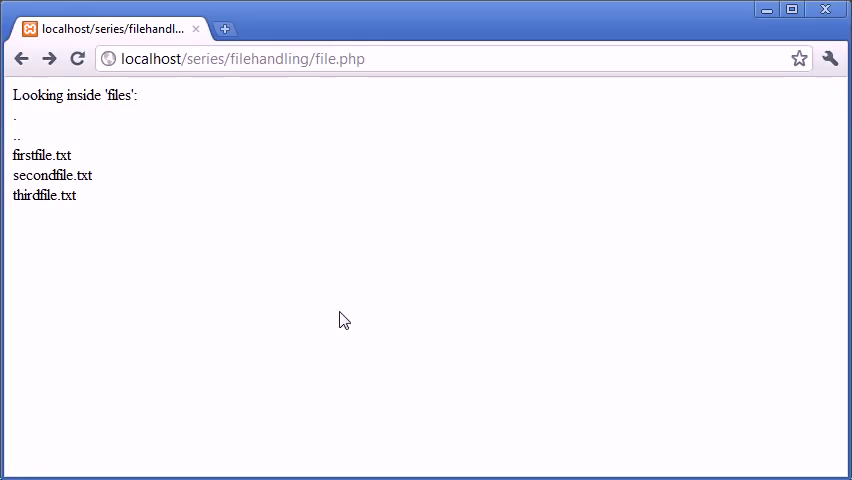
{"action": "mouse_move", "coordinate": [33, 148]}
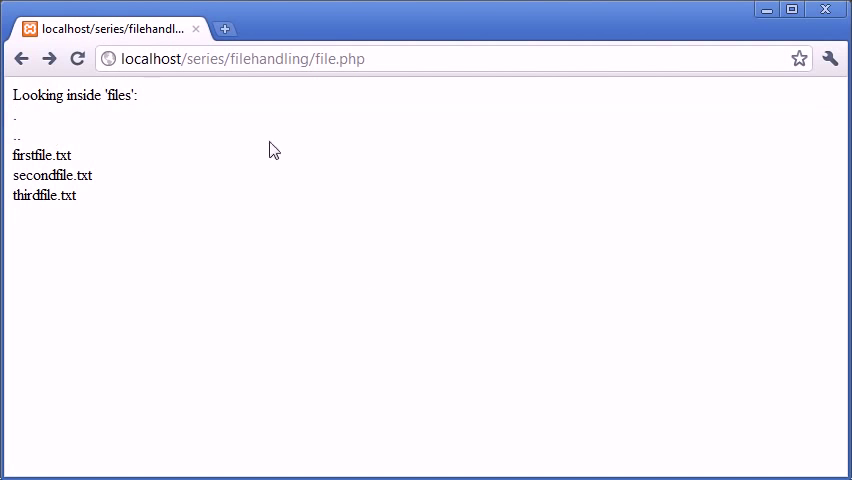
{"action": "mouse_move", "coordinate": [99, 138]}
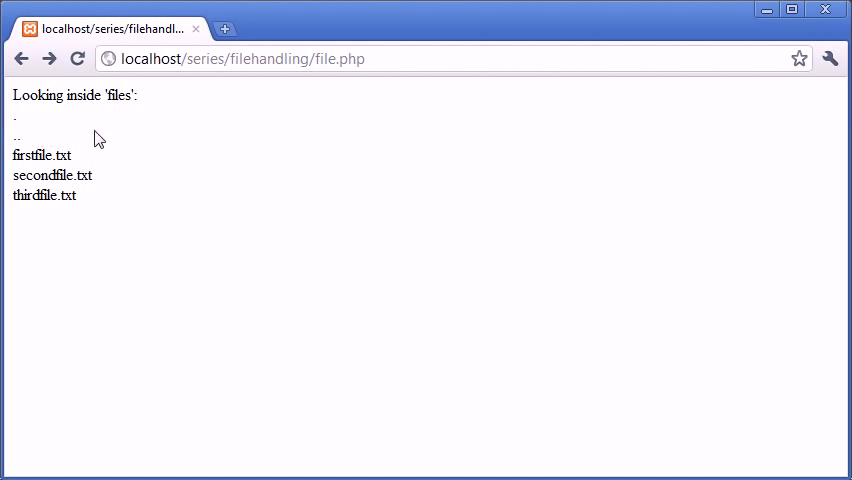
{"action": "mouse_move", "coordinate": [42, 202]}
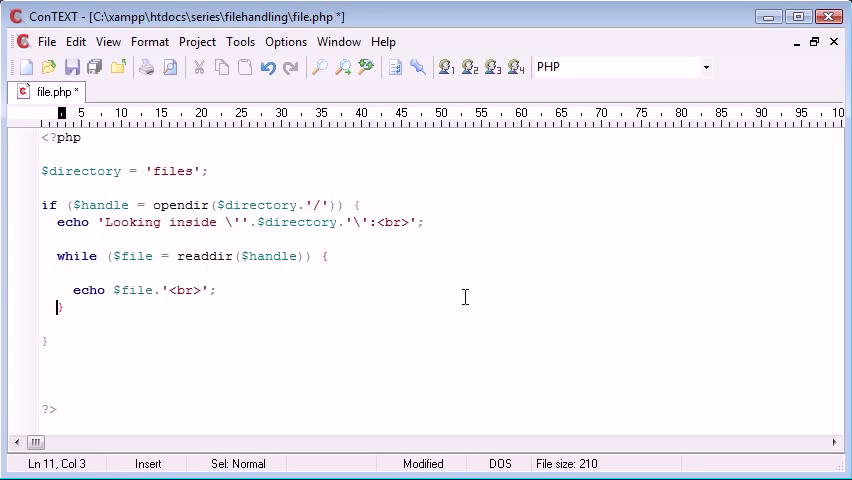
Wrap the echo in an if with condition $file!='.' && $file!='..'.
{"action": "type", "text": "if"}
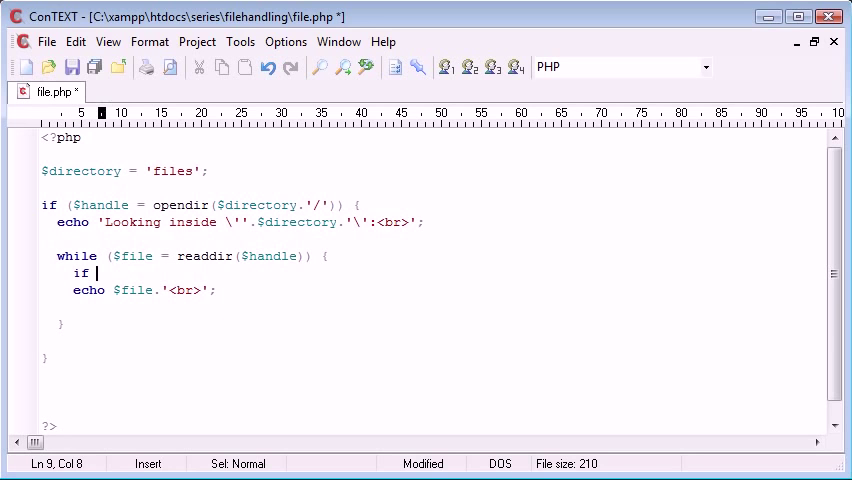
{"action": "type", "text": "() {"}
{"action": "left_click", "coordinate": [433, 306]}
{"action": "type", "text": "}"}
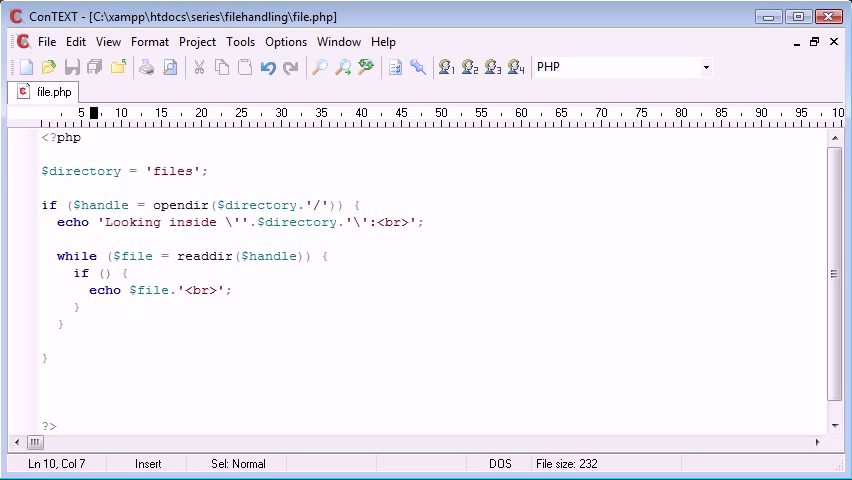
{"action": "left_click", "coordinate": [103, 273]}
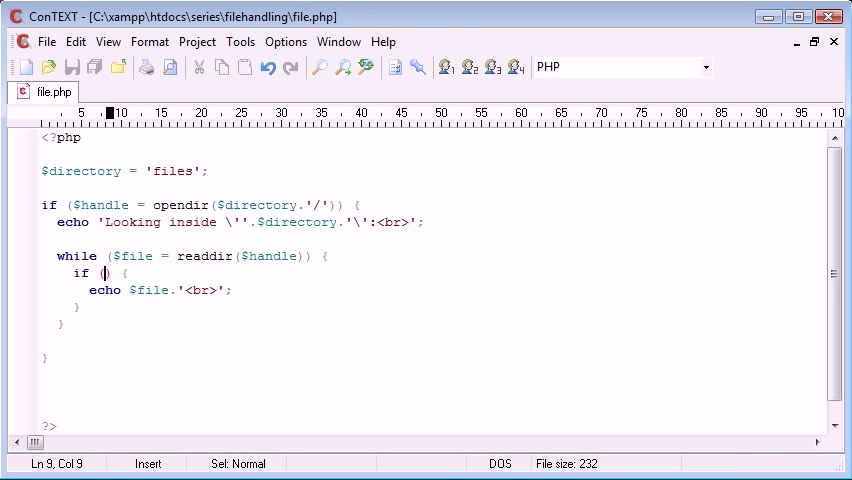
{"action": "type", "text": "$file"}
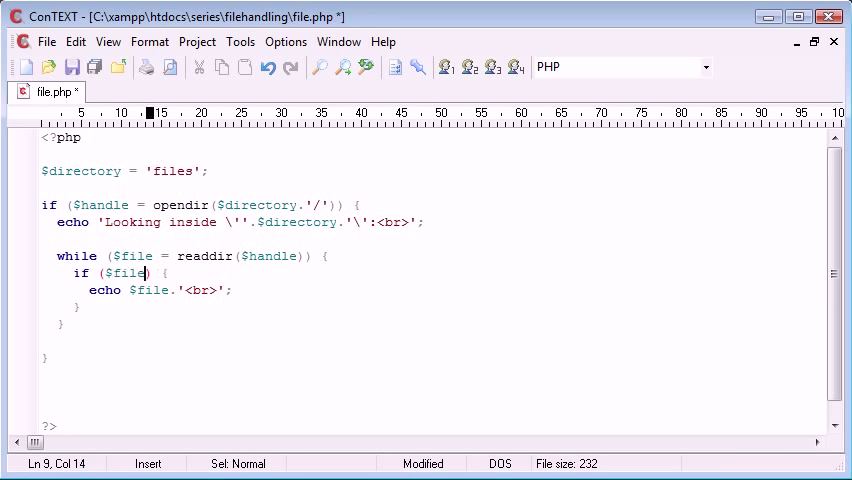
{"action": "type", "text": "!=''"}
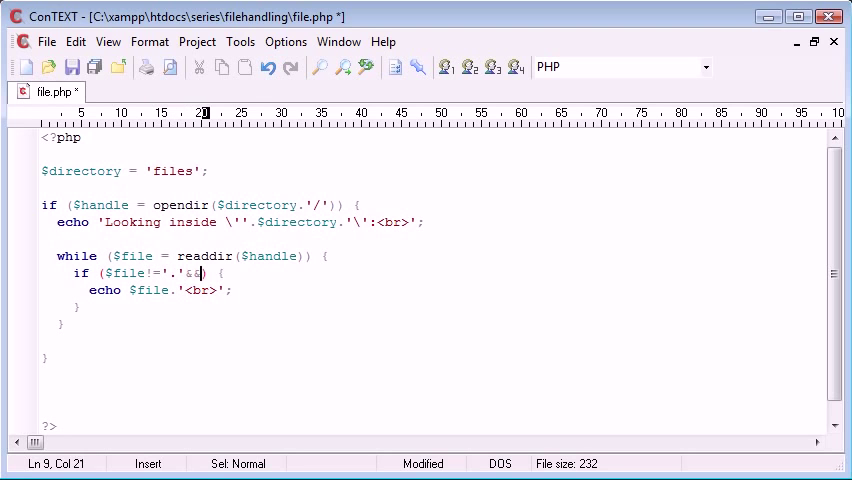
{"action": "type", "text": "$file!"}
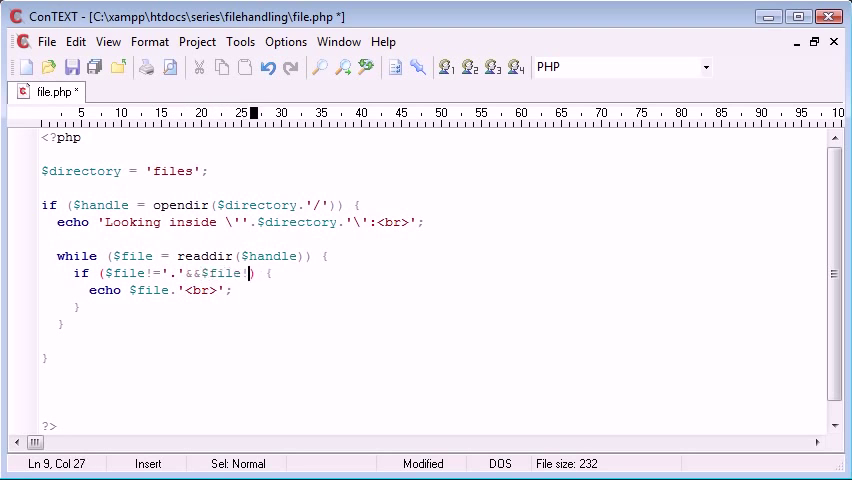
{"action": "type", "text": "!='..'"}
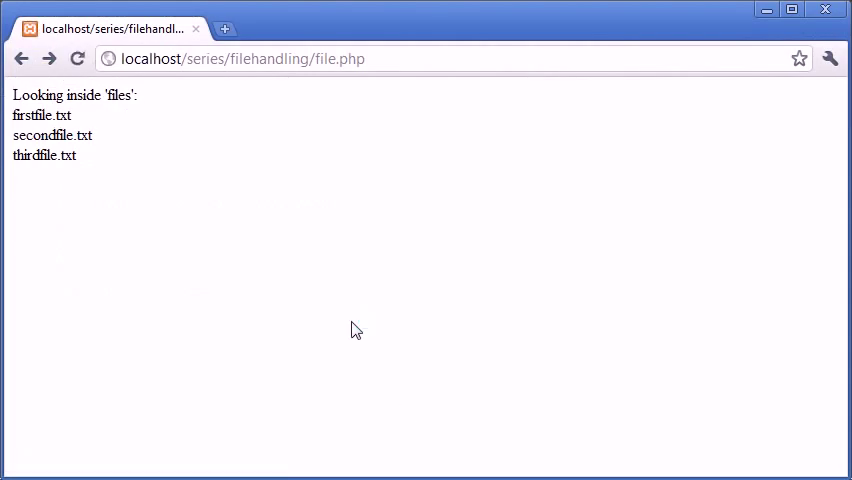
{"action": "mouse_move", "coordinate": [368, 350]}
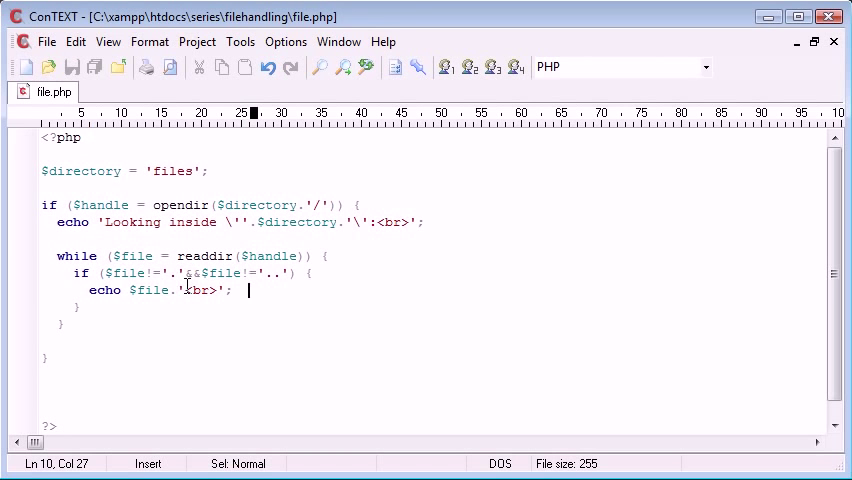
Put <a href=""> before and </a> after $file in the echo line.
{"action": "left_click_drag", "start_coordinate": [75, 273], "coordinate": [315, 273]}
{"action": "type", "text": "''."}
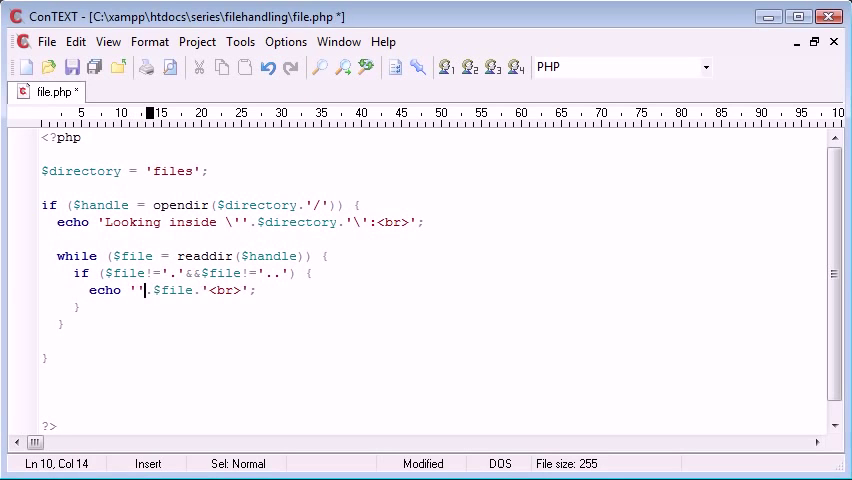
{"action": "type", "text": "<a href=\"\">"}
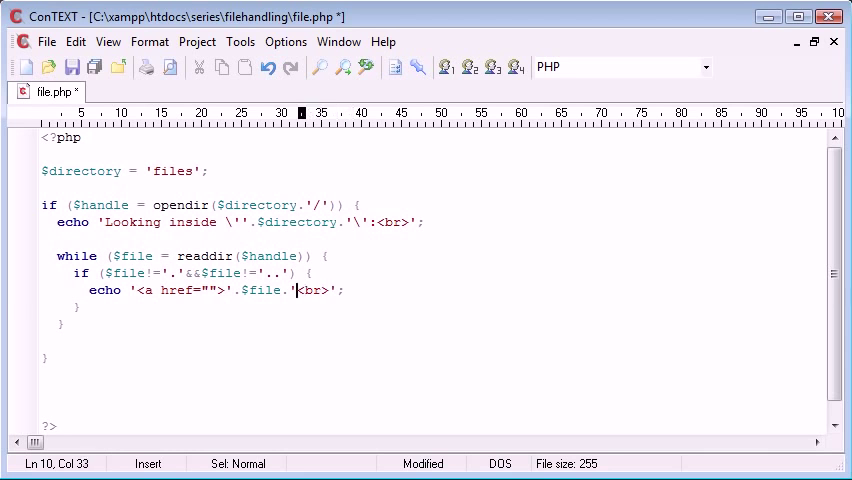
{"action": "type", "text": "</a><"}
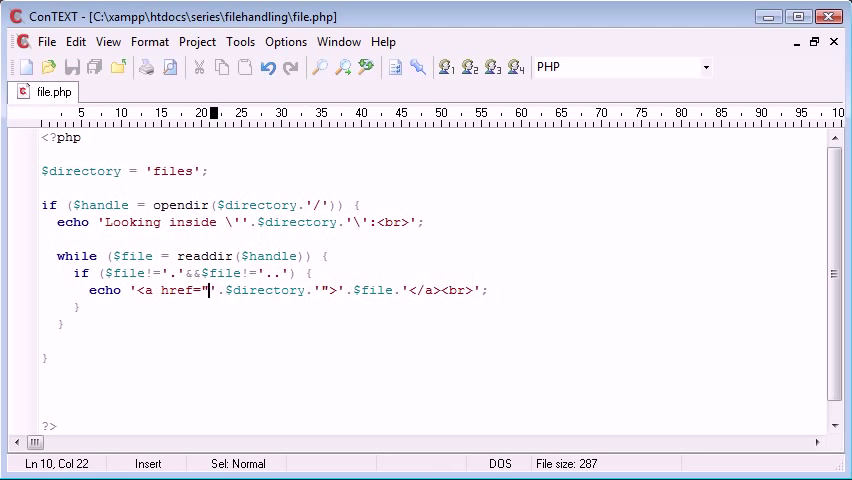
Fill the href value with '.$directory.'/'.$file.' and save file.php.
{"action": "left_click", "coordinate": [138, 290]}
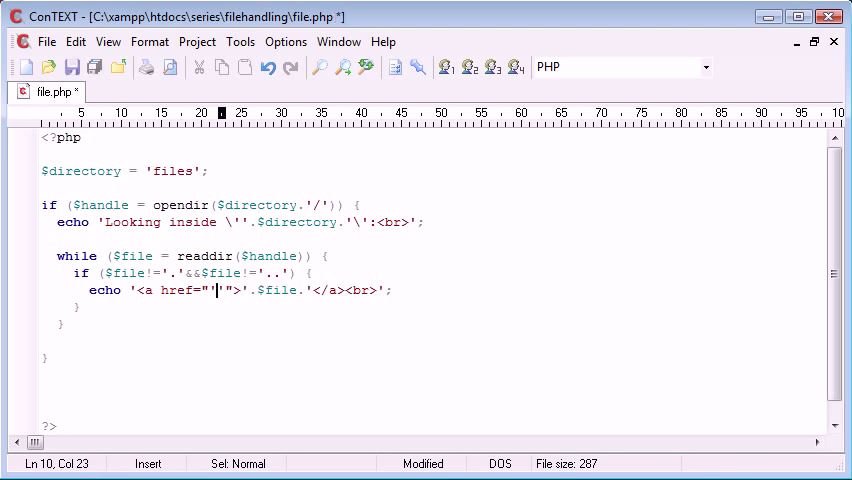
{"action": "type", "text": "'"}
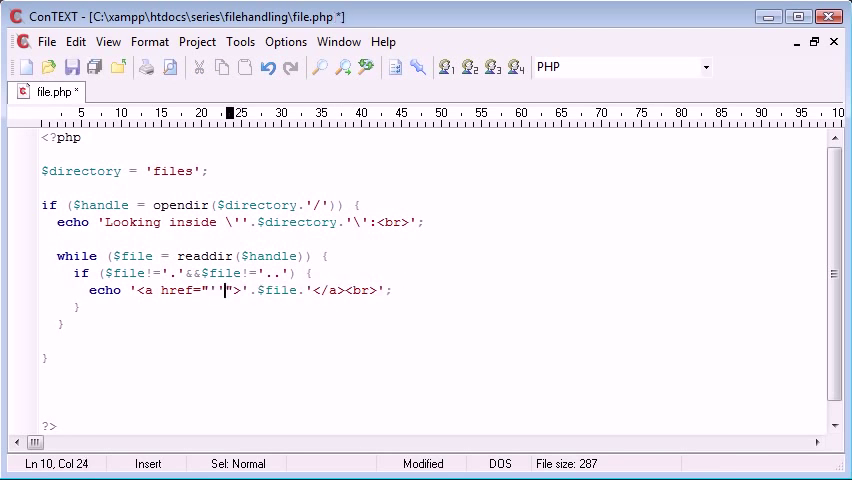
{"action": "type", "text": ".."}
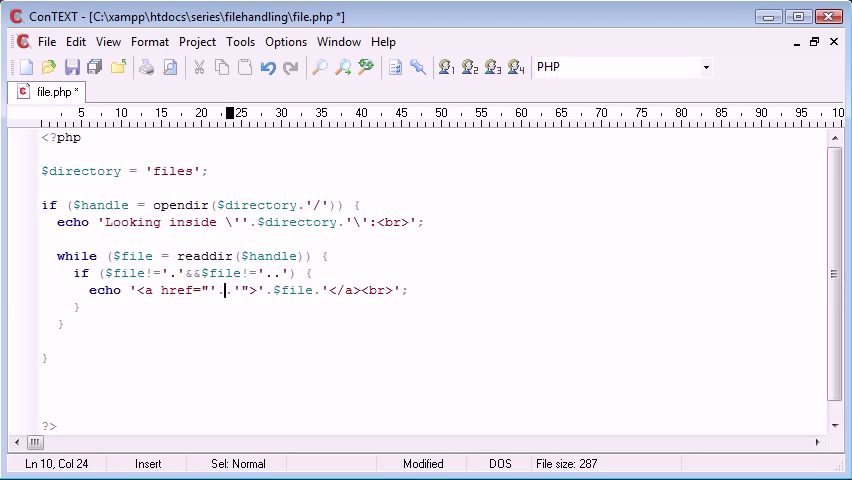
{"action": "type", "text": "$directory"}
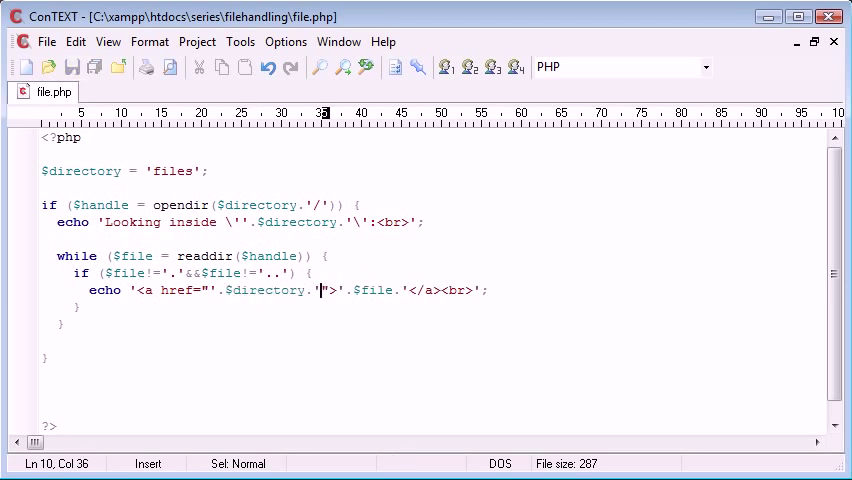
{"action": "type", "text": "/"}
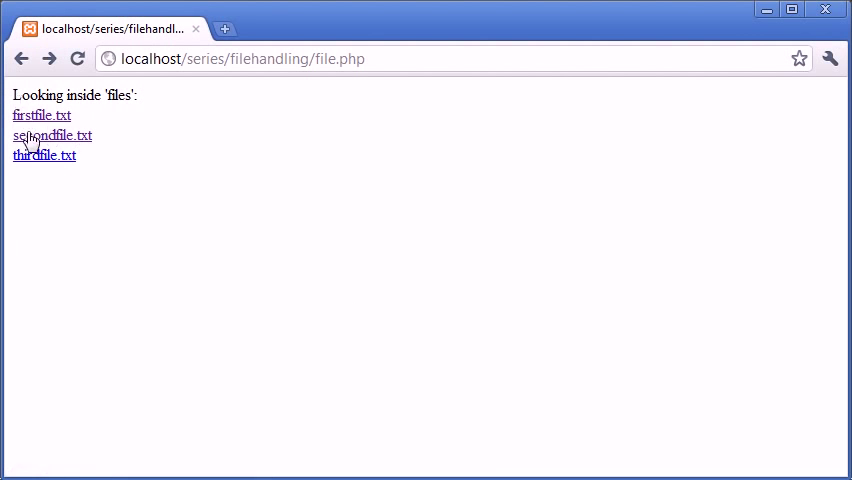
{"action": "mouse_move", "coordinate": [35, 117]}
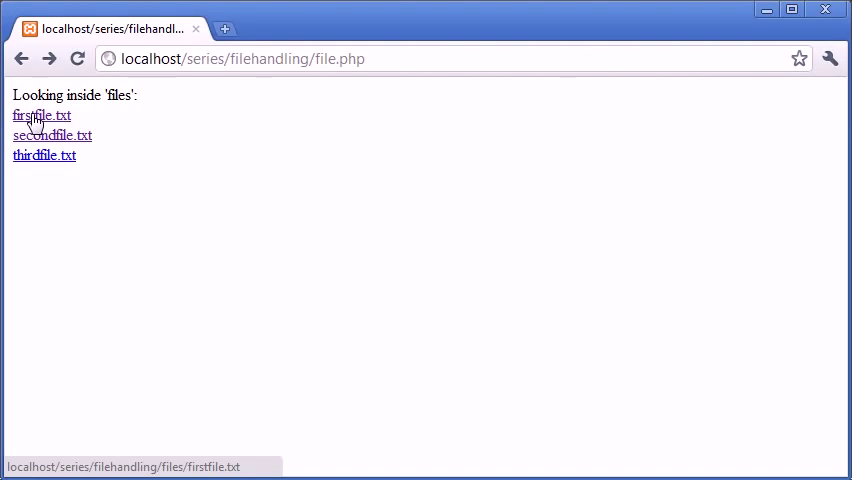
{"action": "mouse_move", "coordinate": [38, 135]}
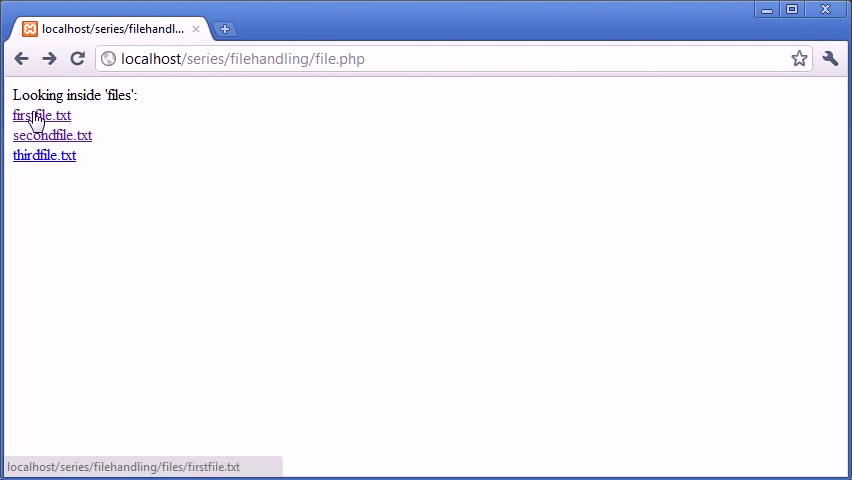
Open the firstfile.txt and thirdfile.txt links, going Back to the listing.
{"action": "left_click", "coordinate": [41, 115]}
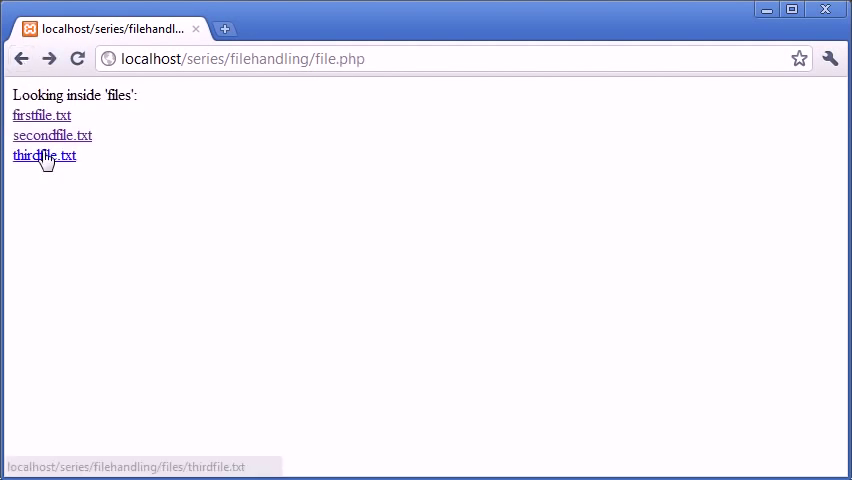
{"action": "left_click", "coordinate": [43, 156]}
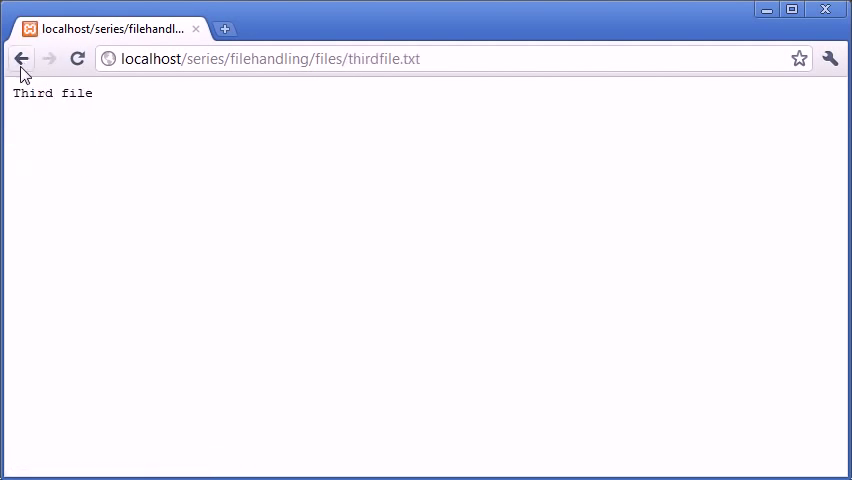
{"action": "left_click", "coordinate": [21, 58]}
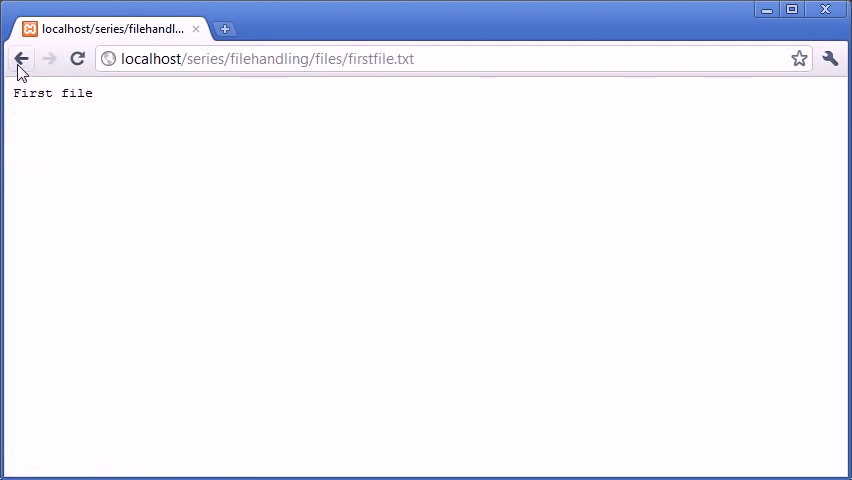
{"action": "left_click", "coordinate": [22, 58]}
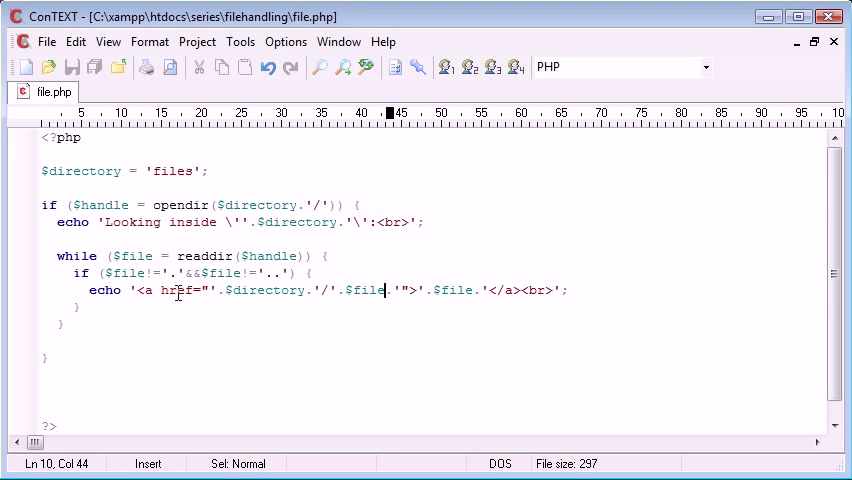
Replace 'a href' in the echo line with 'img src'.
{"action": "left_click_drag", "start_coordinate": [135, 290], "coordinate": [185, 290]}
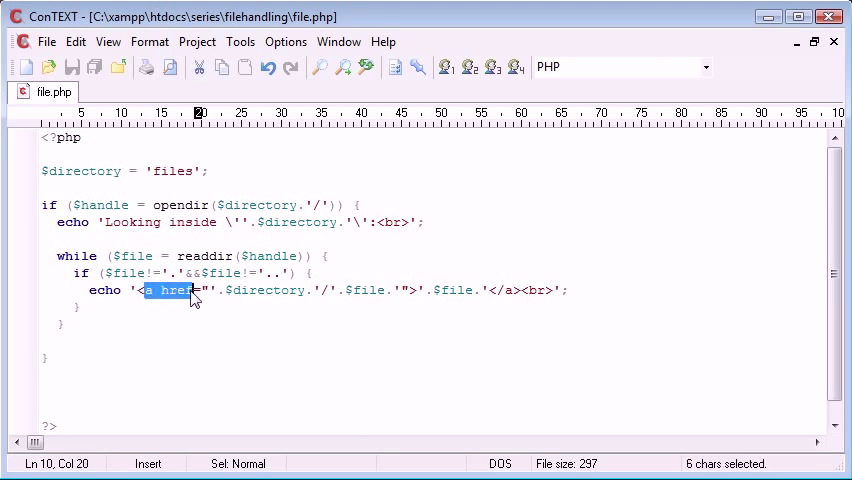
{"action": "type", "text": "img src"}
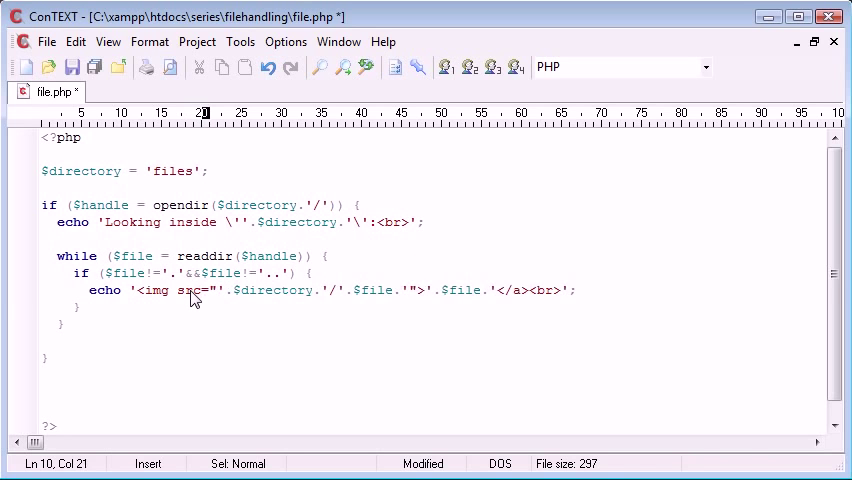